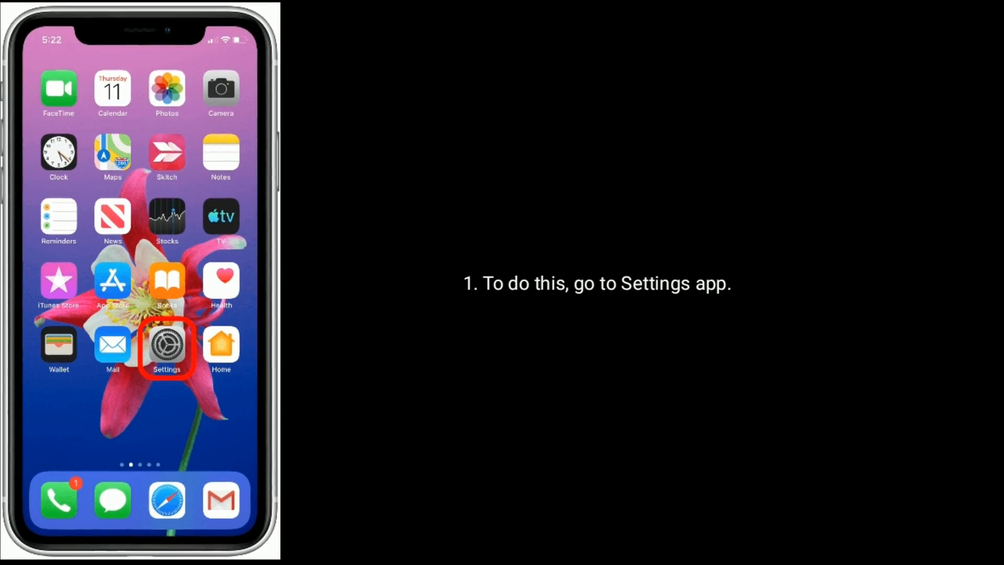
# Step: Open Settings, then General, and reach the Reset options at the bottom
pyautogui.click(167, 345)
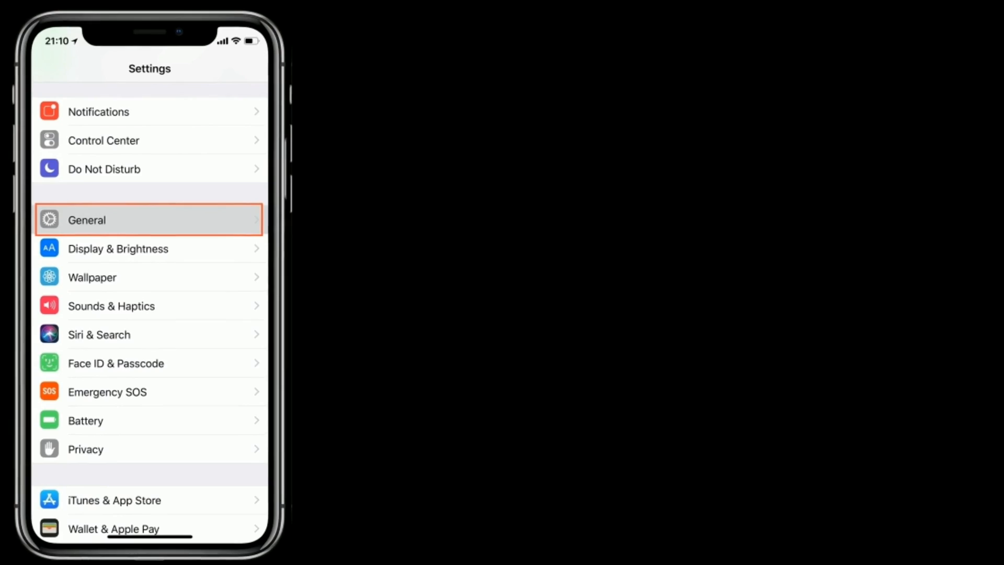
pyautogui.click(149, 220)
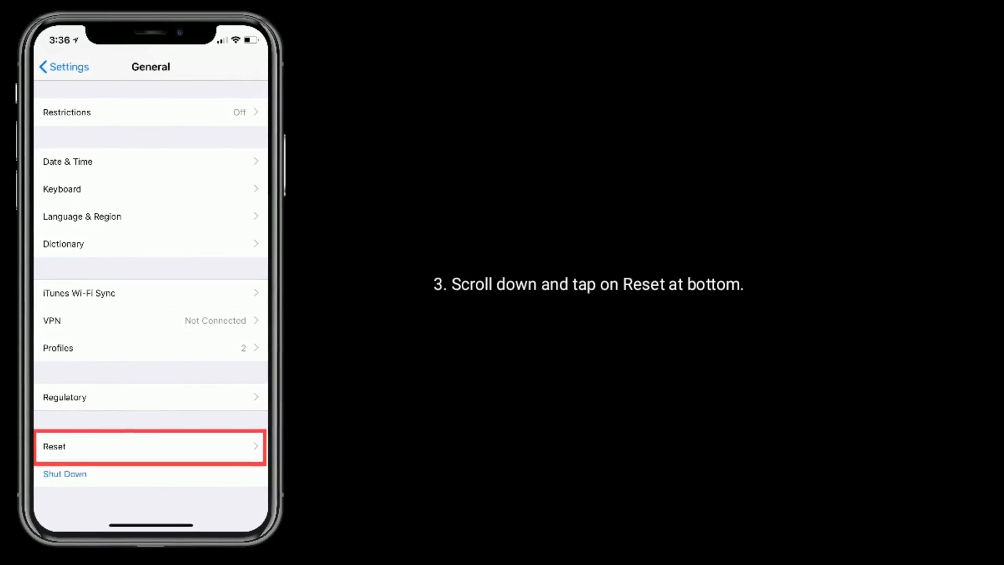
pyautogui.click(150, 446)
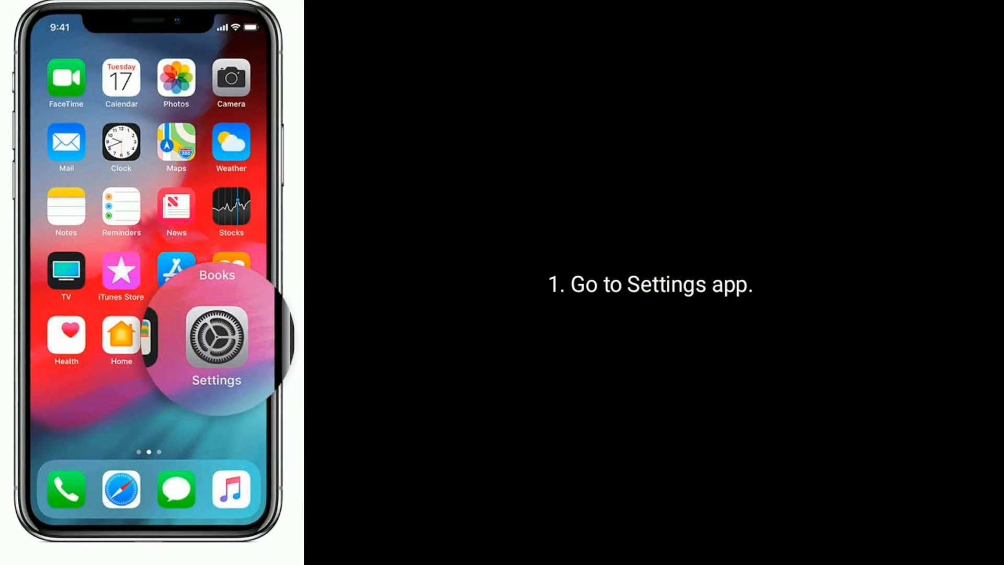
# Step: Open the Settings app and go into General
pyautogui.click(216, 346)
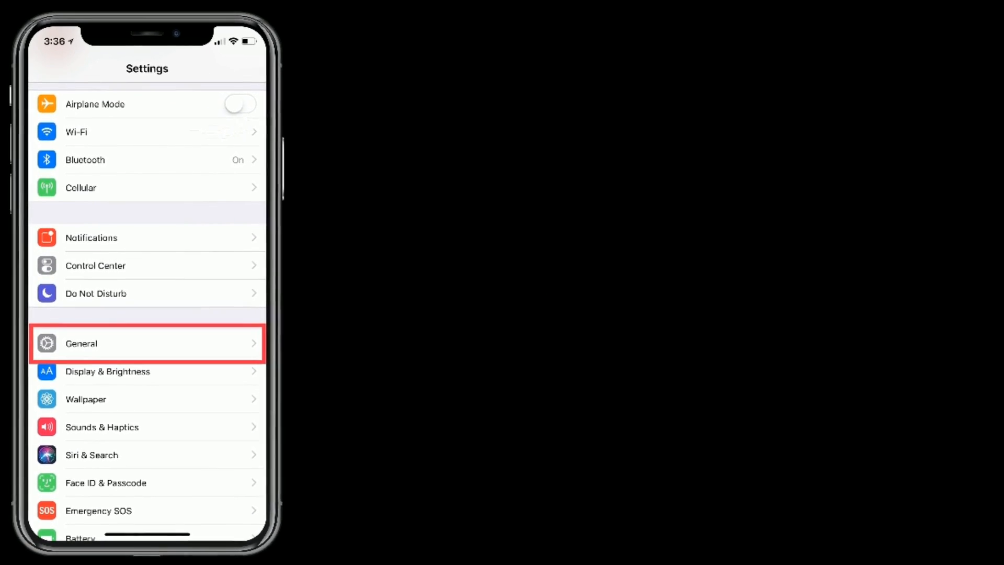
pyautogui.click(146, 343)
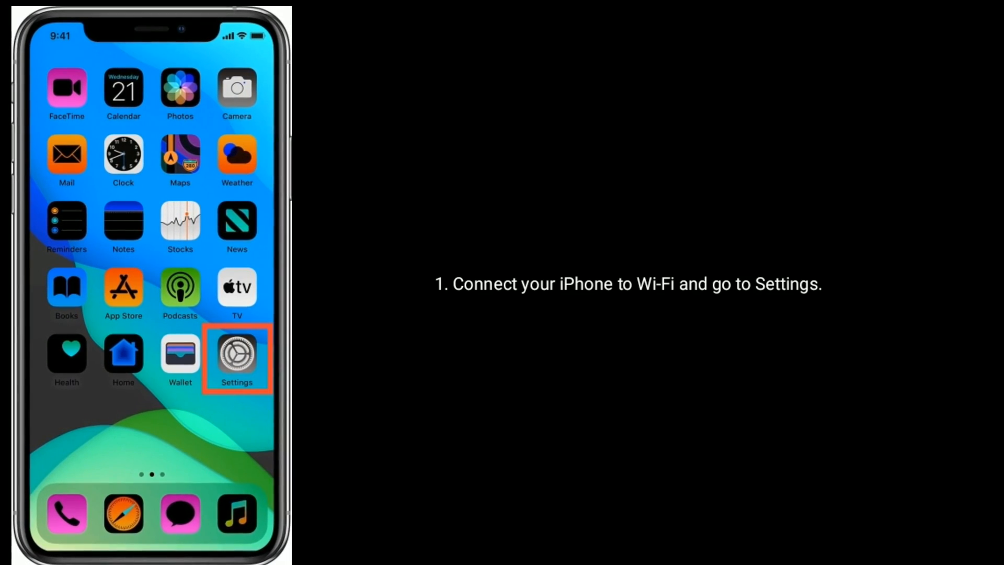
# Step: Open Settings and enter General on the way to Software Update
pyautogui.click(236, 354)
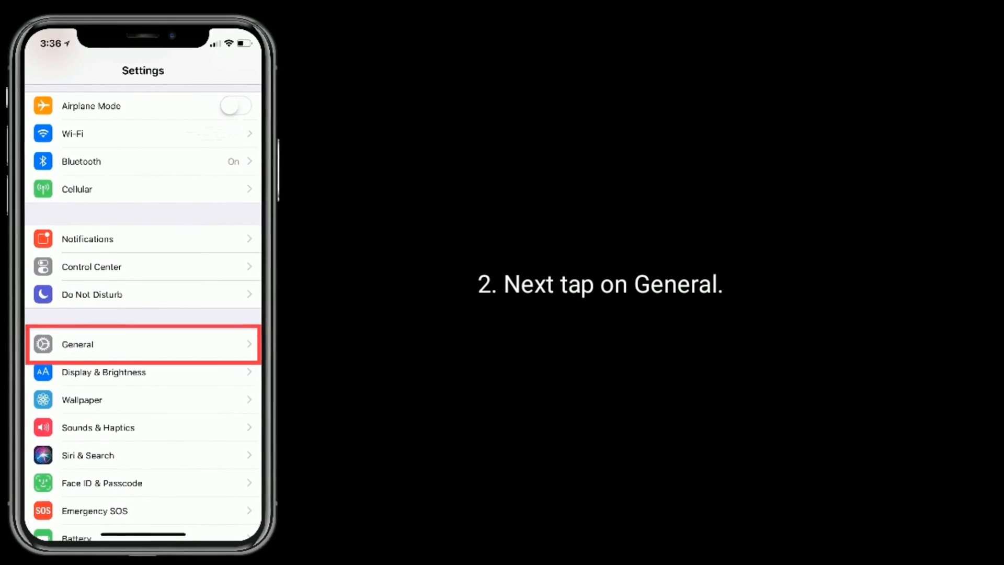
pyautogui.click(143, 344)
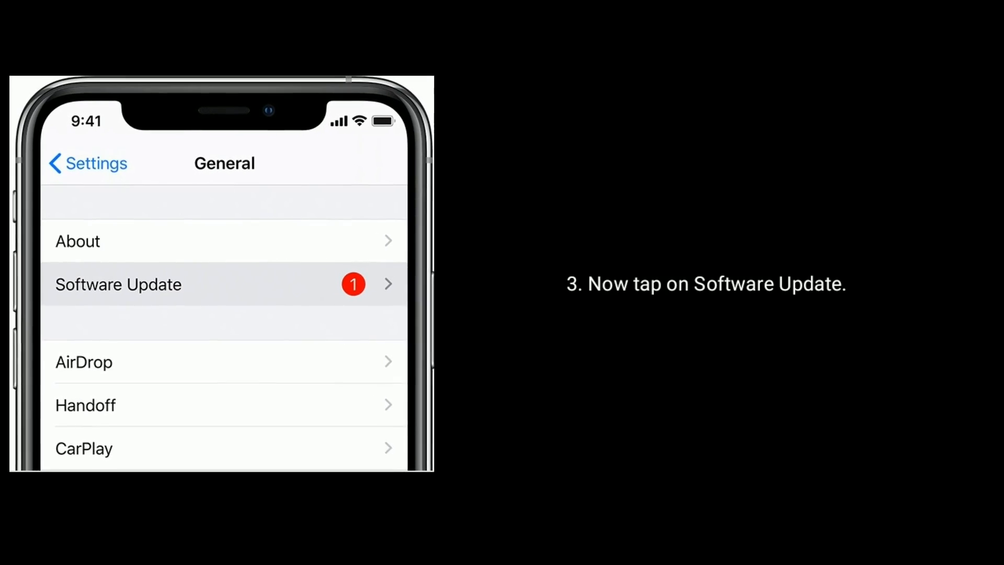